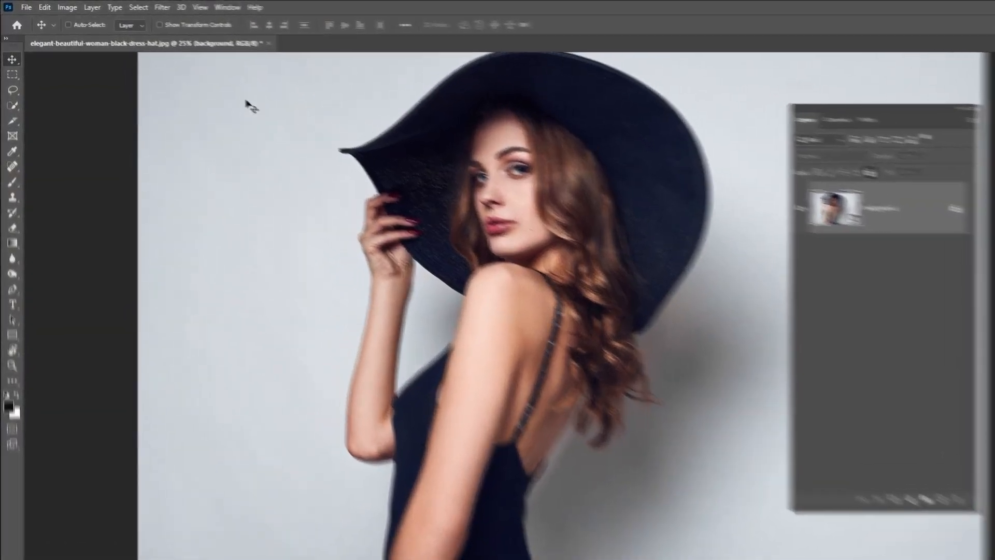
Select the woman with Select Subject, separating her from the grey backdrop.
left_click(171, 9)
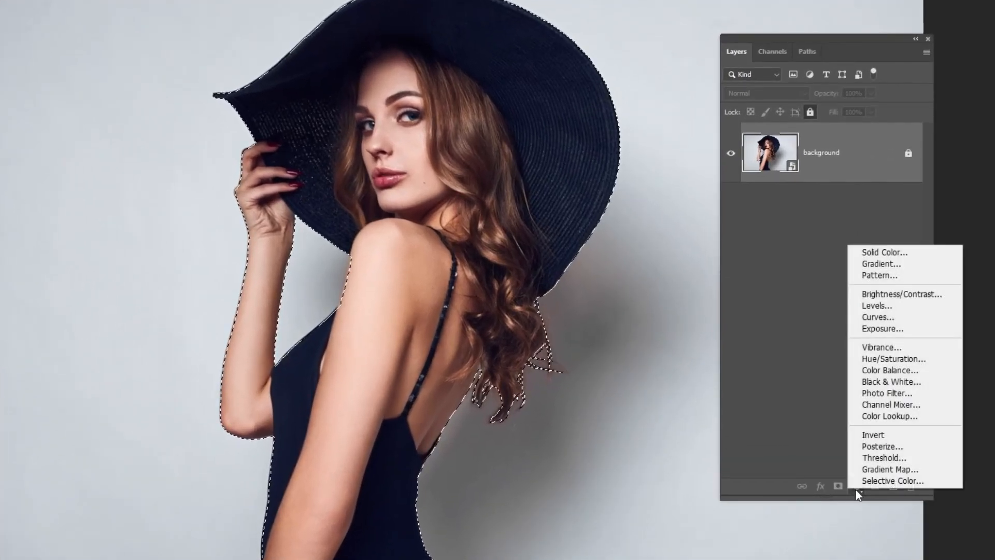
Add a Solid Color fill layer in red, masked to the woman's silhouette.
left_click(883, 251)
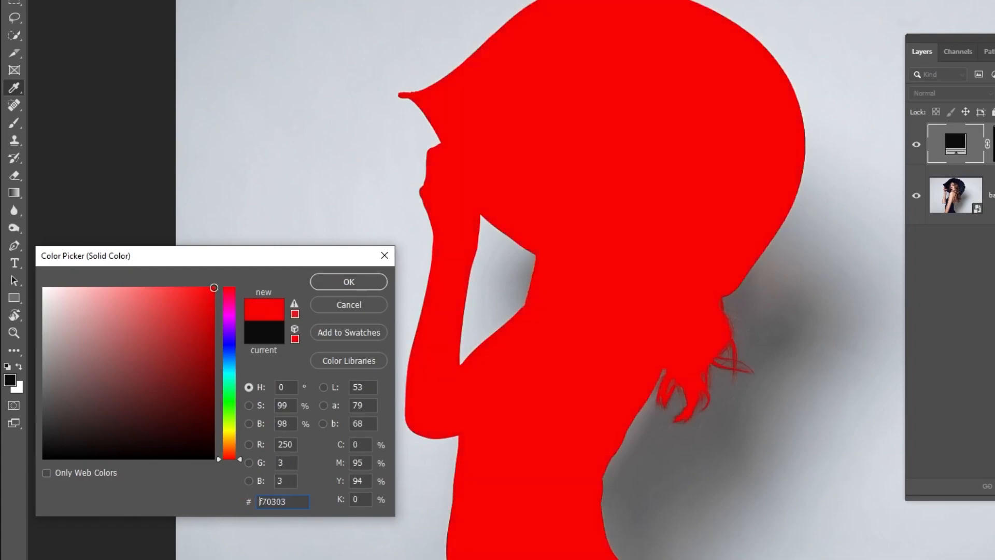
left_click(348, 281)
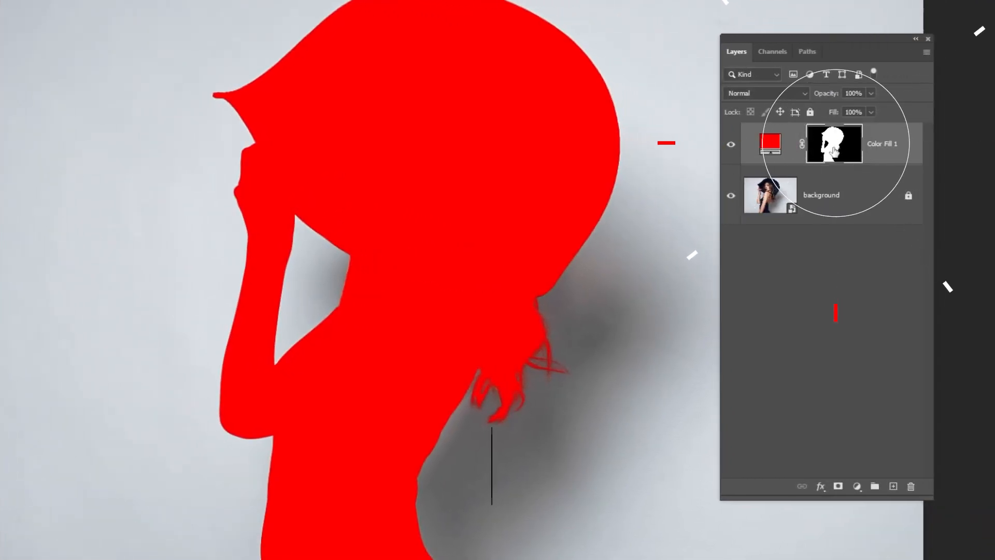
Invert the fill mask (Ctrl+I) so red covers the background, toggling visibility to compare.
key("ctrl+i")
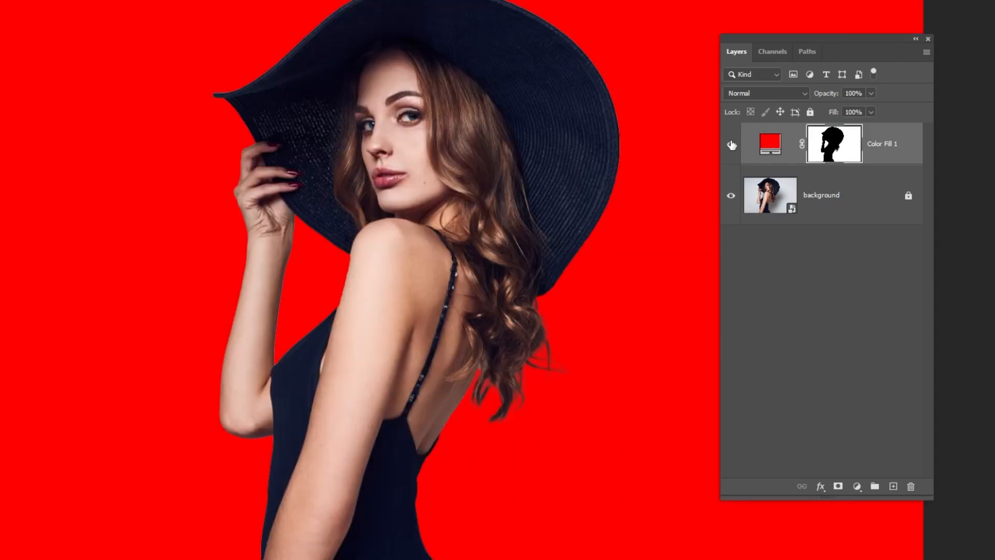
left_click(731, 144)
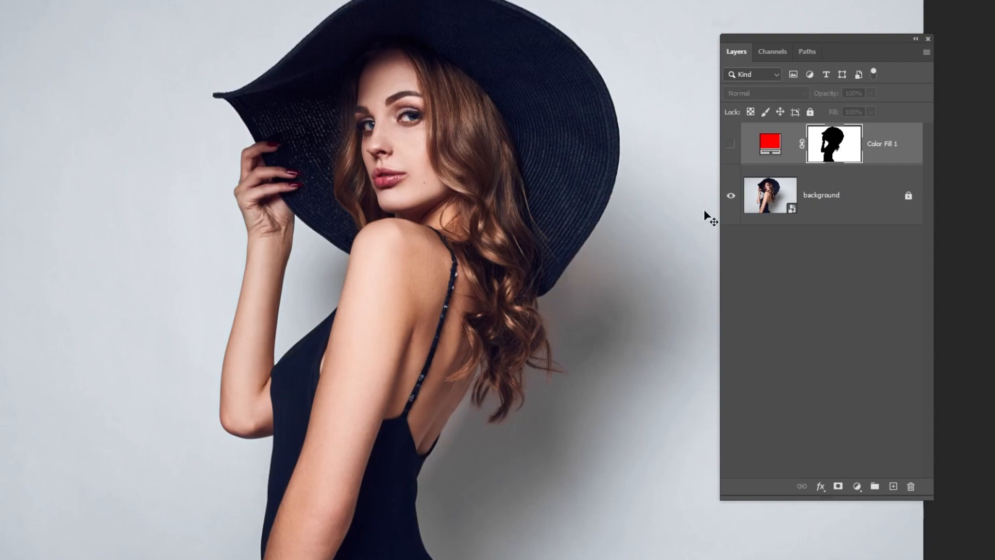
left_click(731, 143)
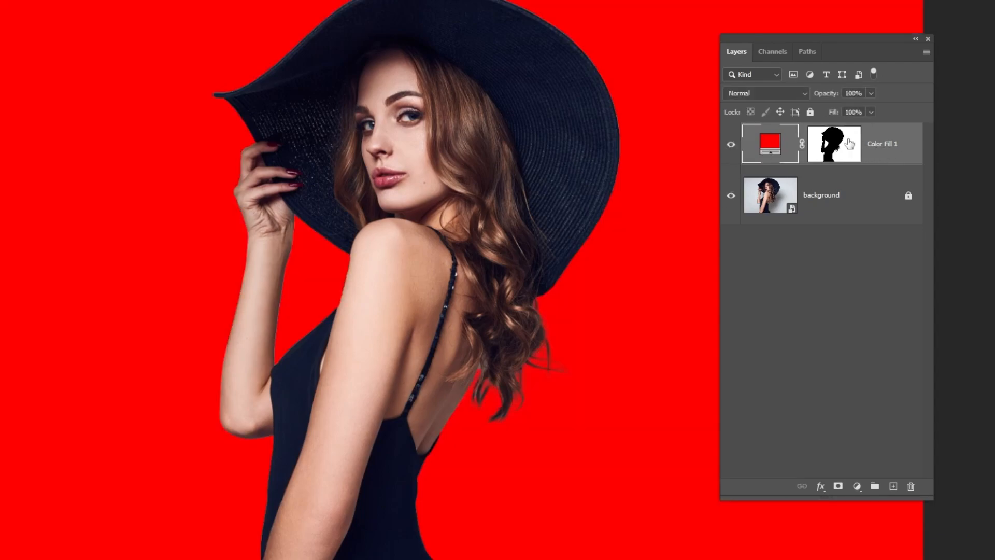
Set the red Color Fill layer to Multiply so the backdrop shadow shows through, and compare.
left_click(765, 93)
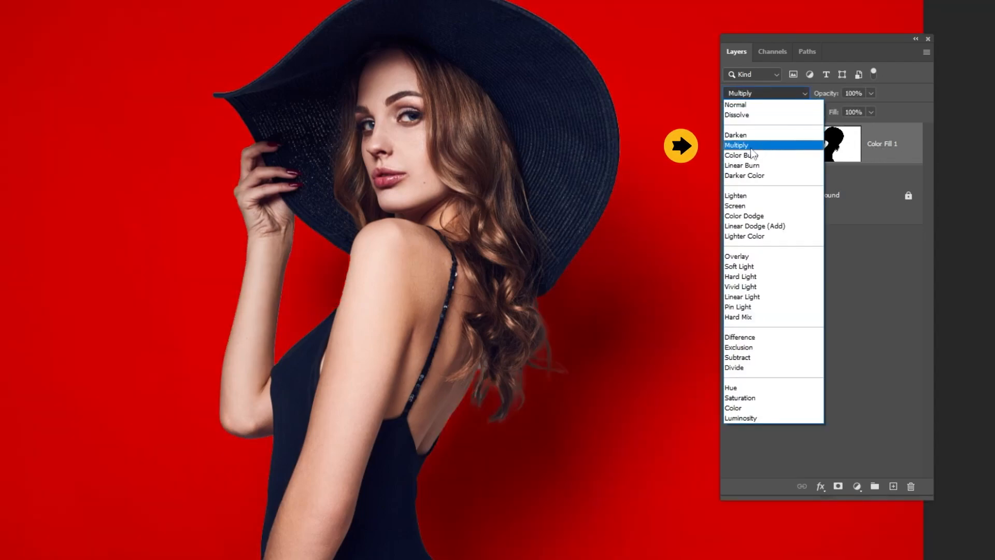
left_click(736, 145)
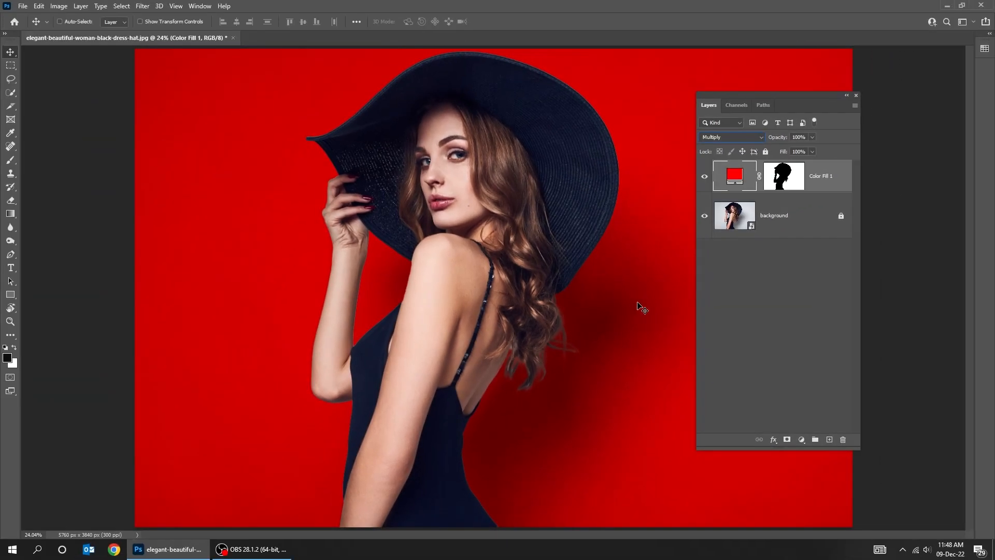
left_click(774, 216)
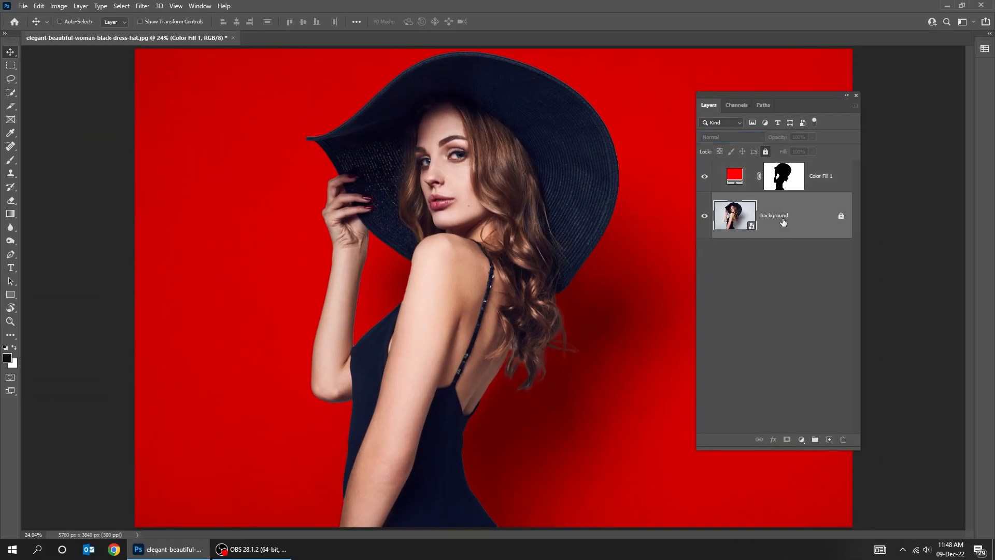
left_click(704, 176)
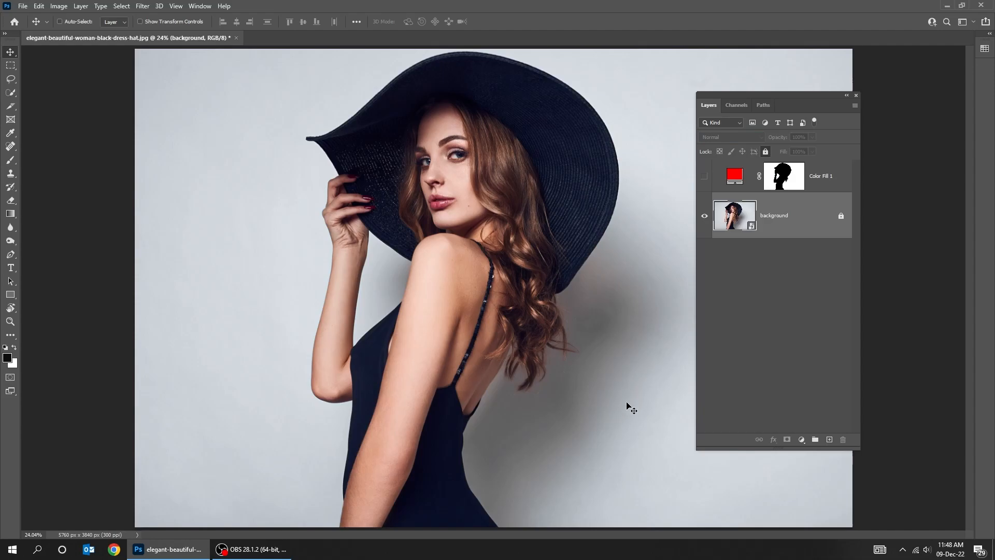
left_click(704, 176)
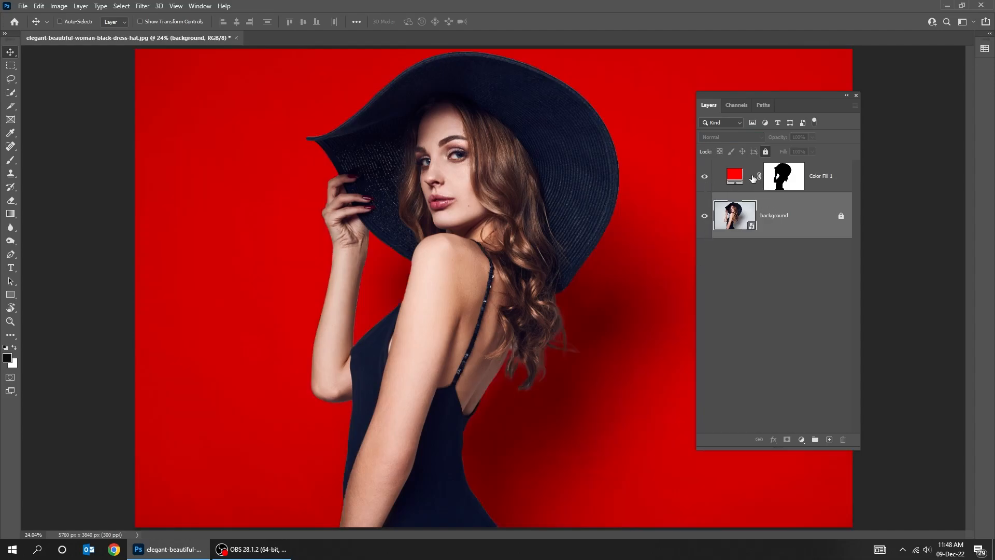
Change the fill colour from red to cyan via the hue slider, keeping the shadow.
double_click(734, 176)
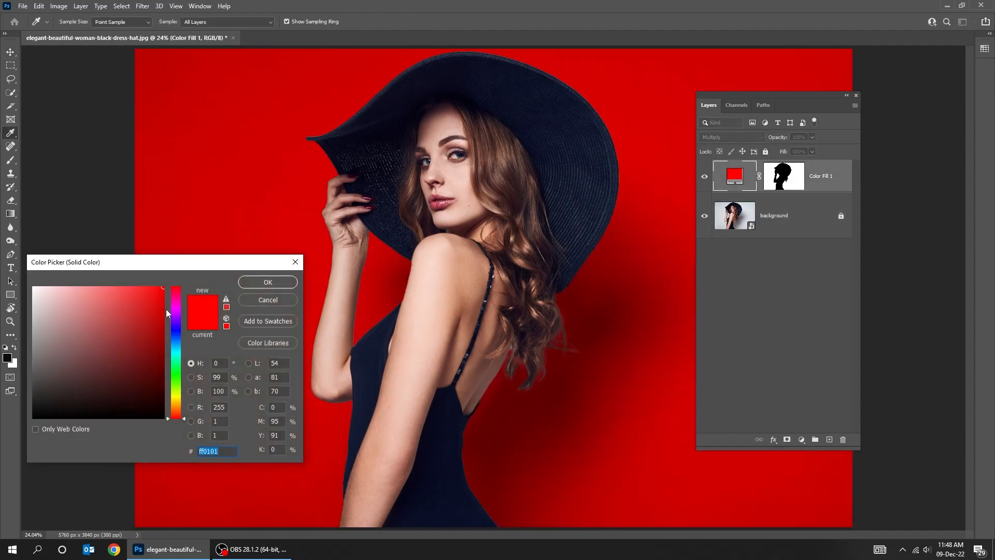
left_click_drag(176, 311, 177, 332)
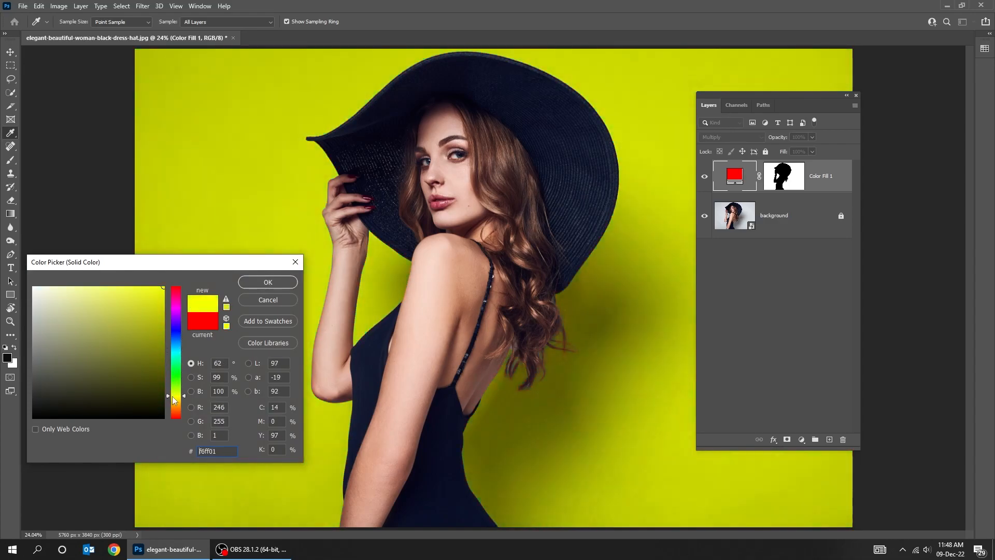
left_click_drag(168, 400, 168, 392)
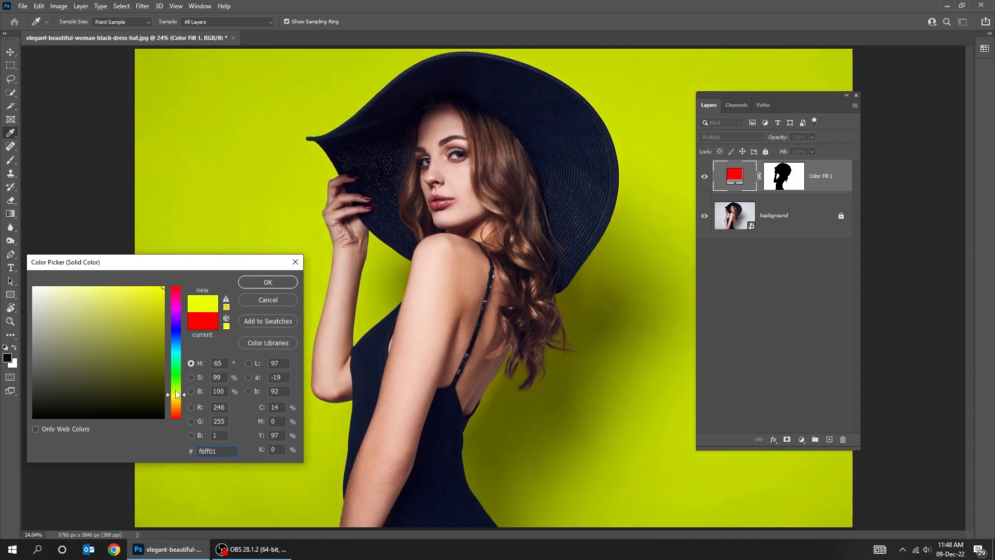
left_click(266, 281)
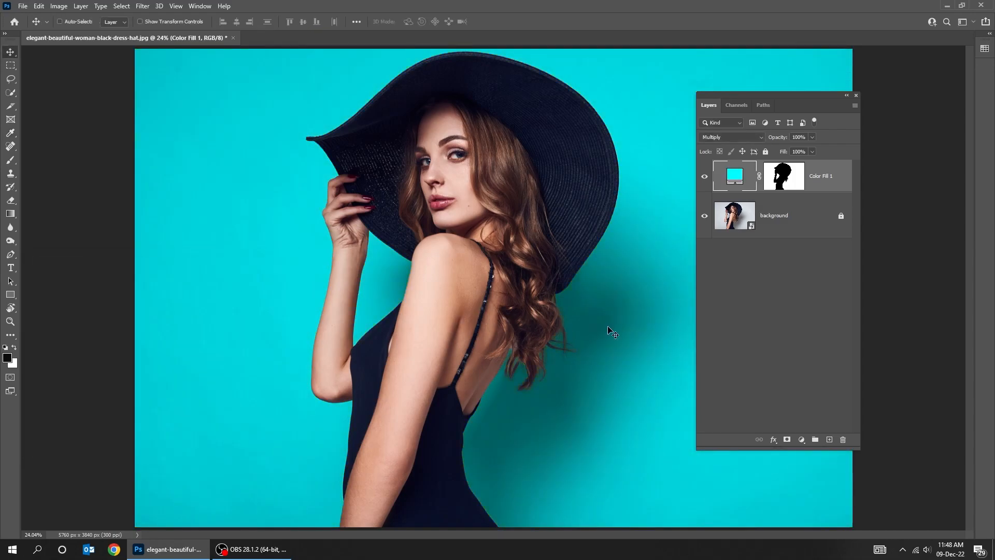